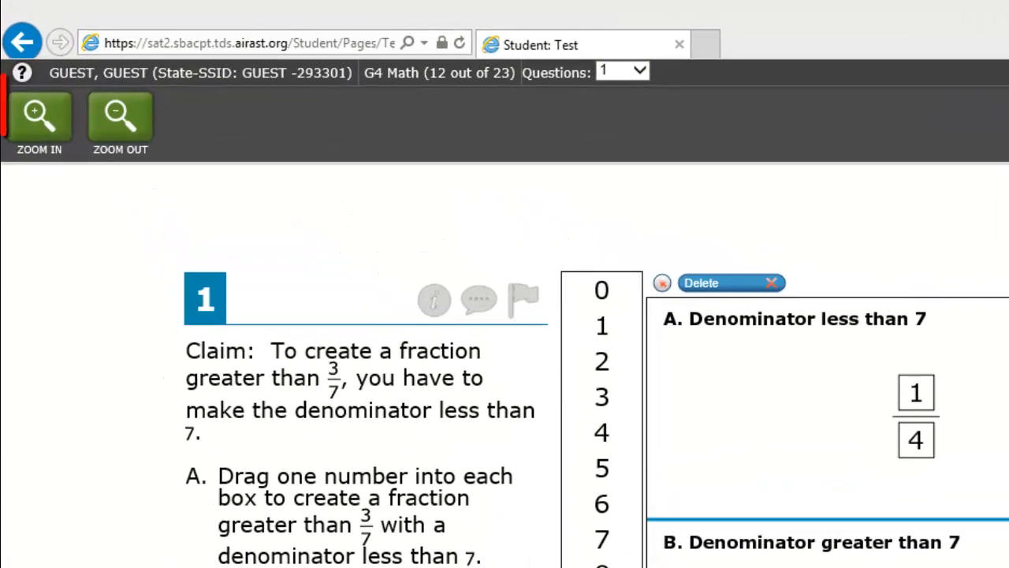
# Zoom in on the test page and dismiss the item tutorial preview
pyautogui.click(38, 118)
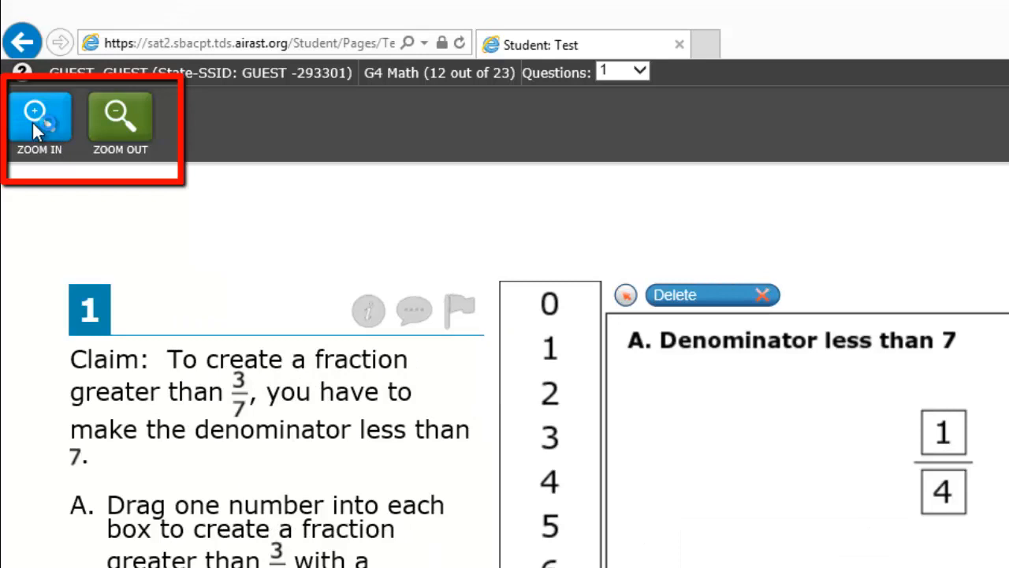
pyautogui.moveTo(76, 192)
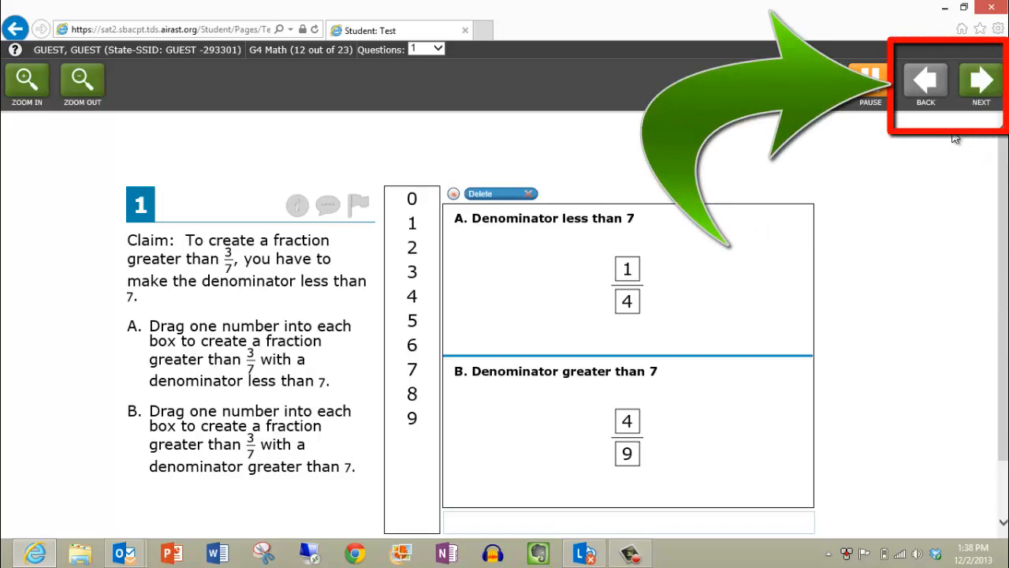
pyautogui.click(981, 82)
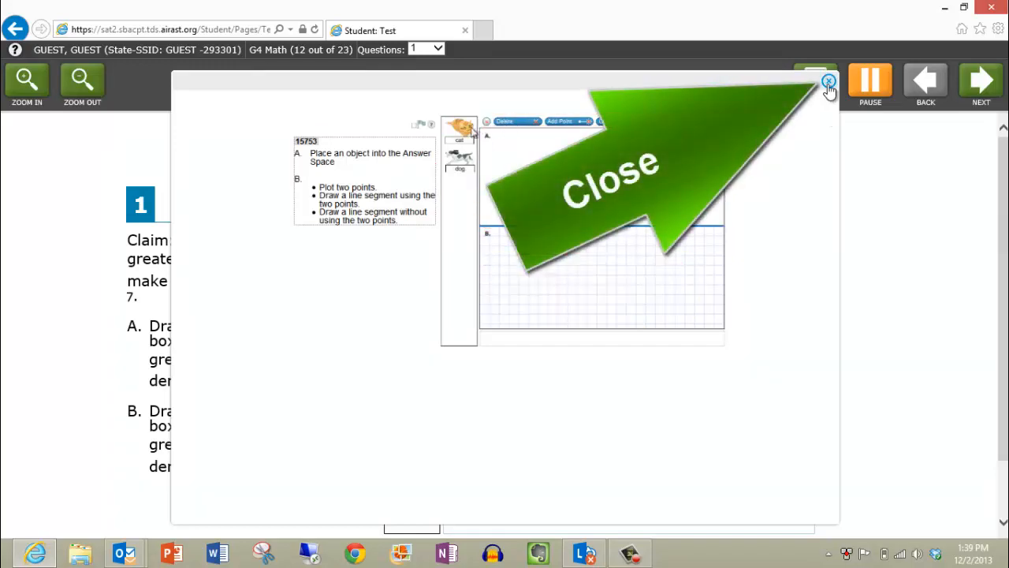
pyautogui.click(828, 82)
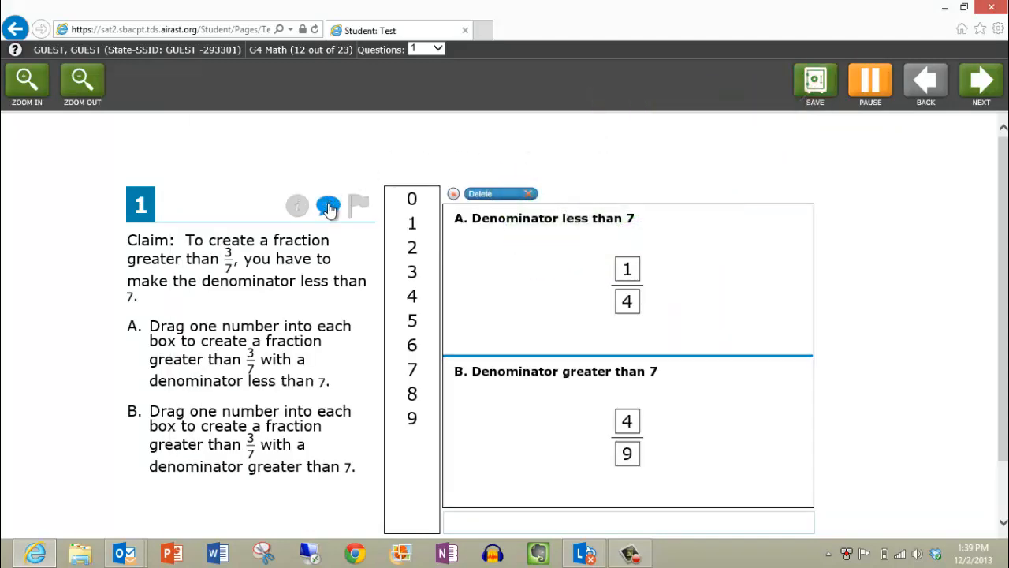
# Add the note 'These are my notes' to question 1 and save it
pyautogui.click(328, 205)
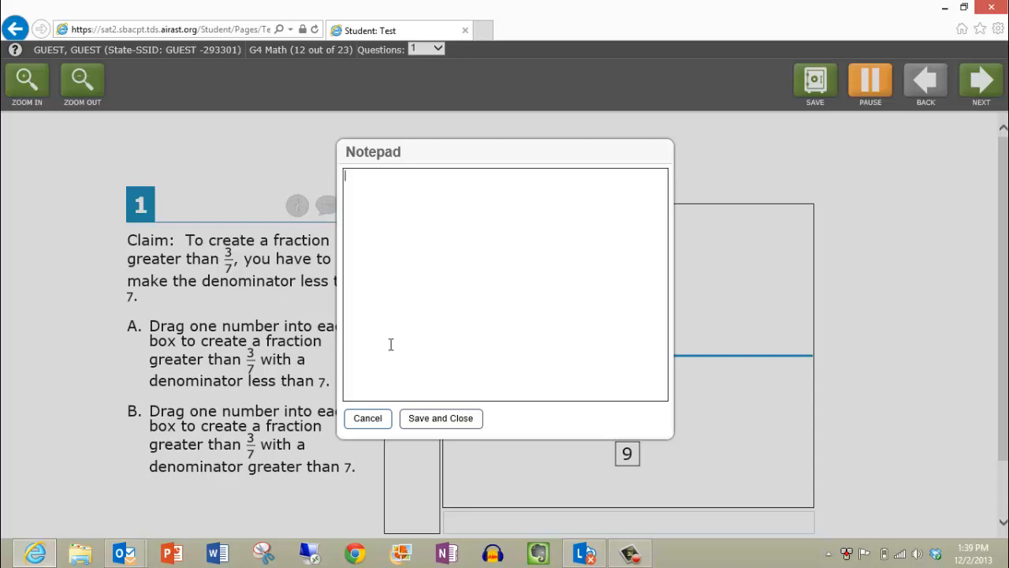
pyautogui.write('These are my notes')
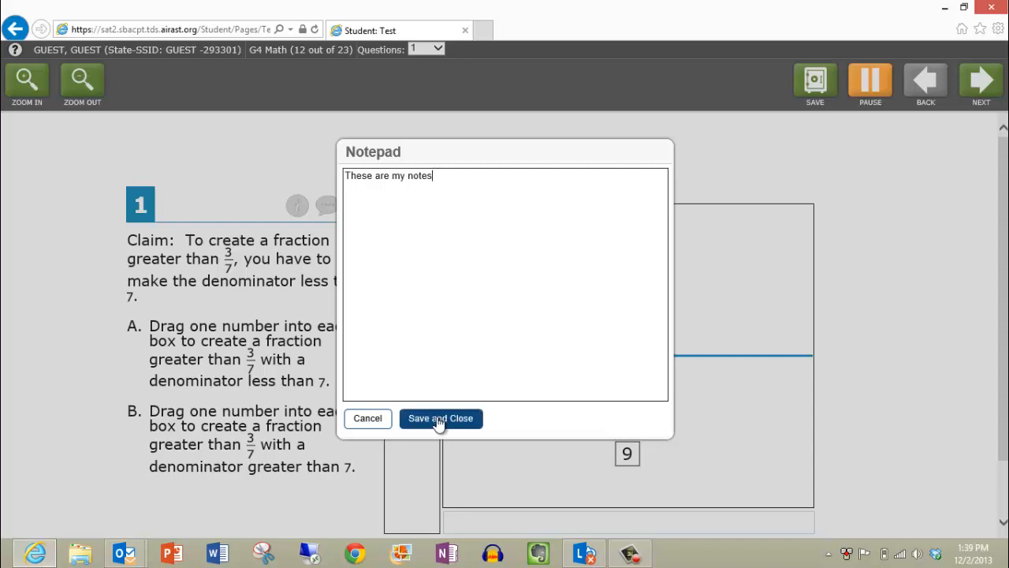
pyautogui.click(440, 418)
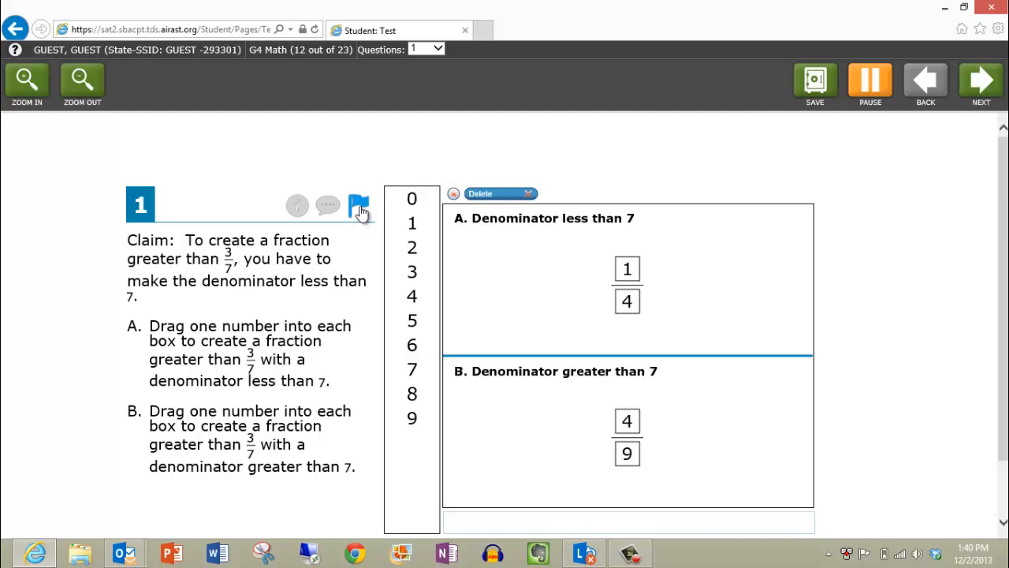
# Flag question 1 for review
pyautogui.click(358, 205)
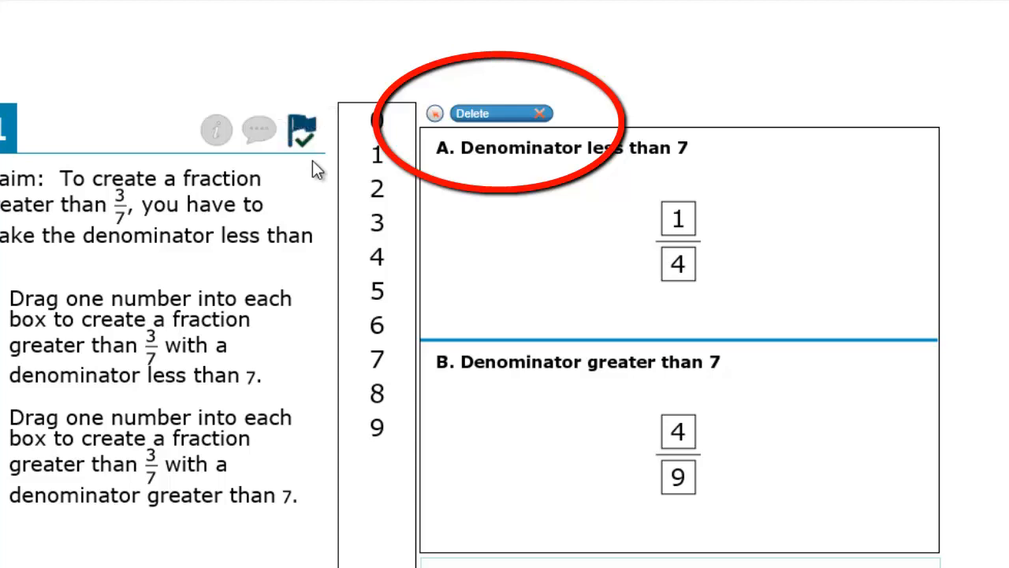
pyautogui.moveTo(331, 183)
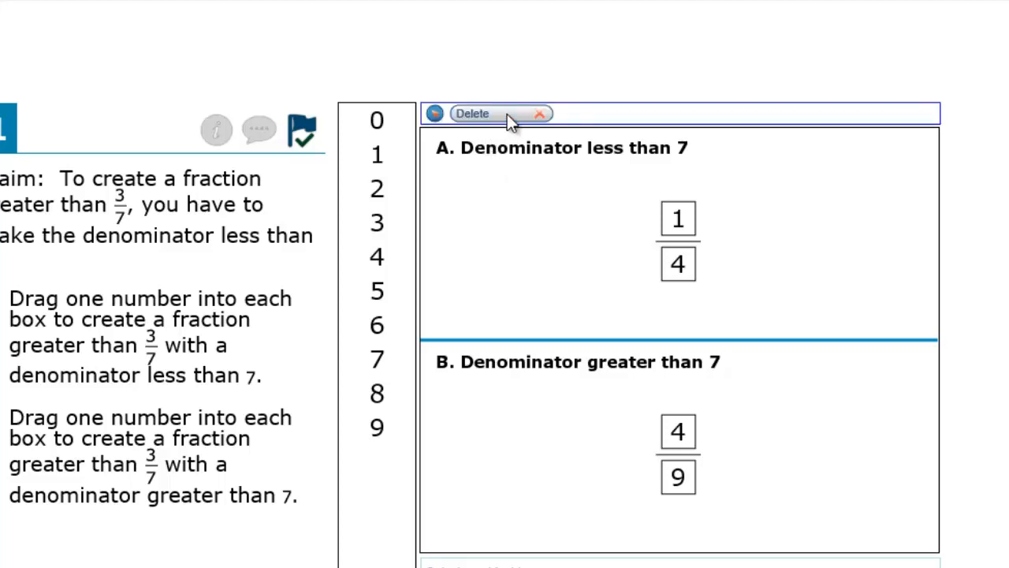
pyautogui.moveTo(593, 208)
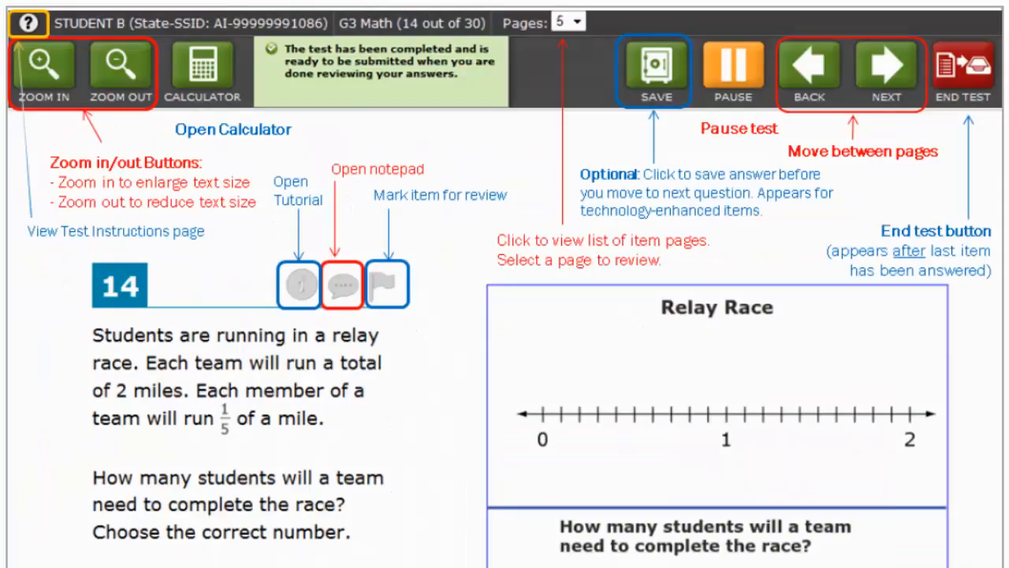
# Delete the dragged numbers from the part A fraction
pyautogui.click(202, 71)
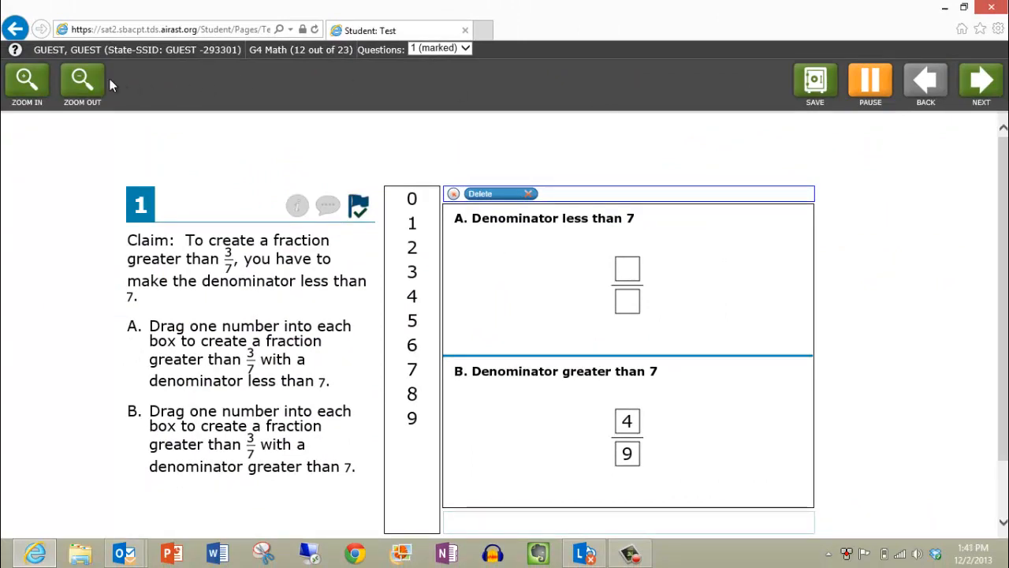
pyautogui.click(15, 49)
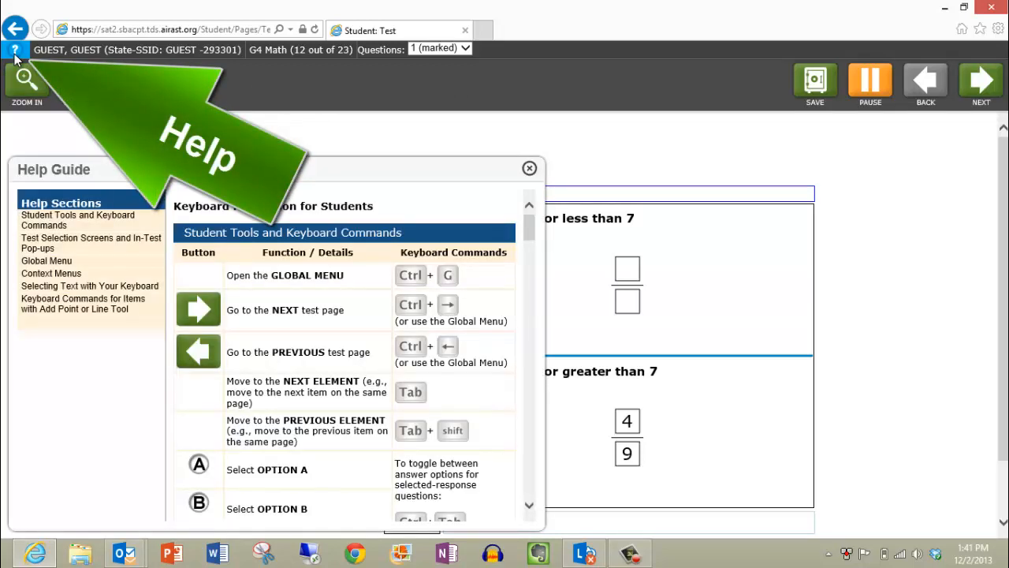
pyautogui.scroll(-3)
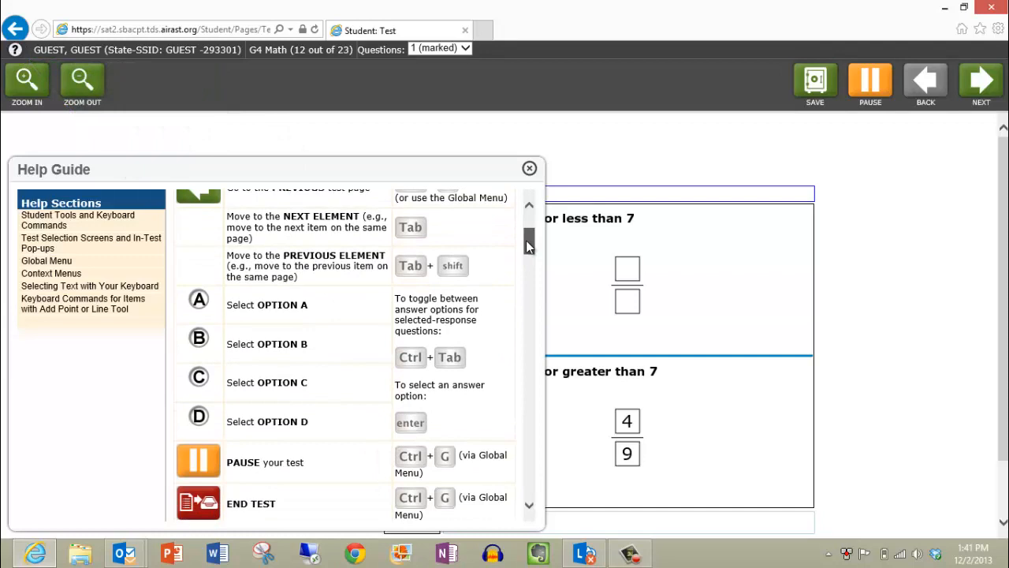
pyautogui.scroll(-3)
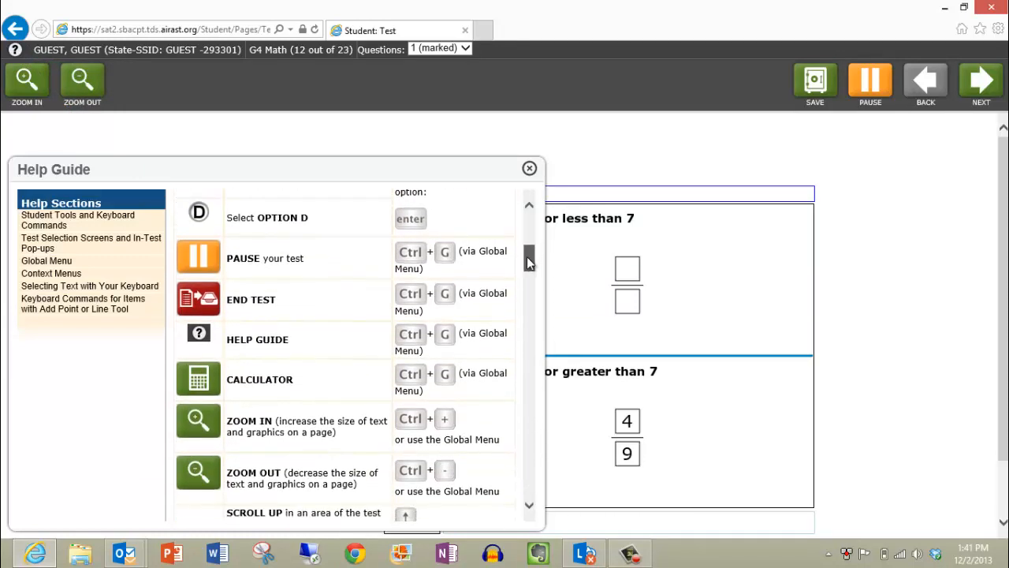
pyautogui.scroll(-3)
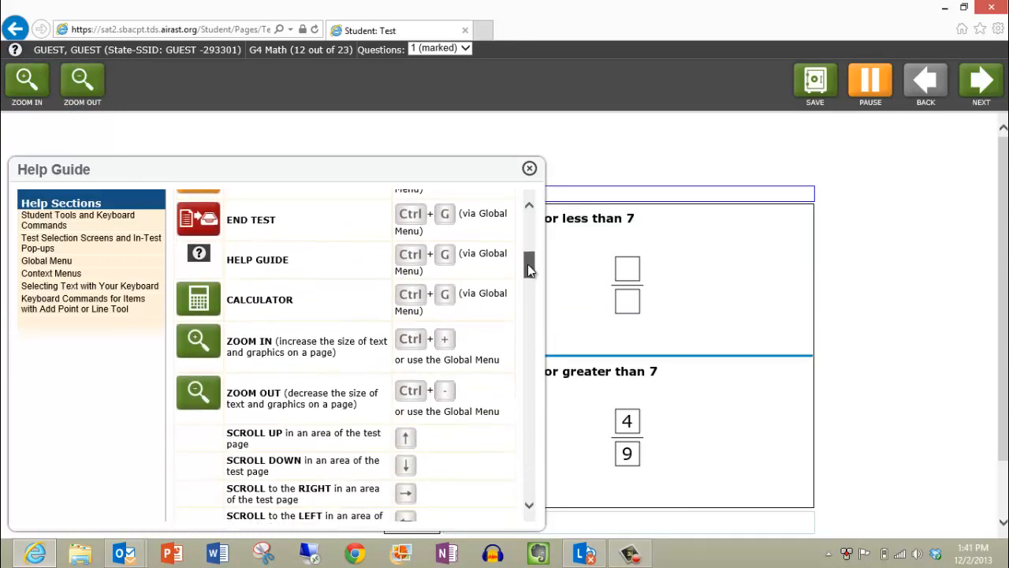
pyautogui.scroll(-3)
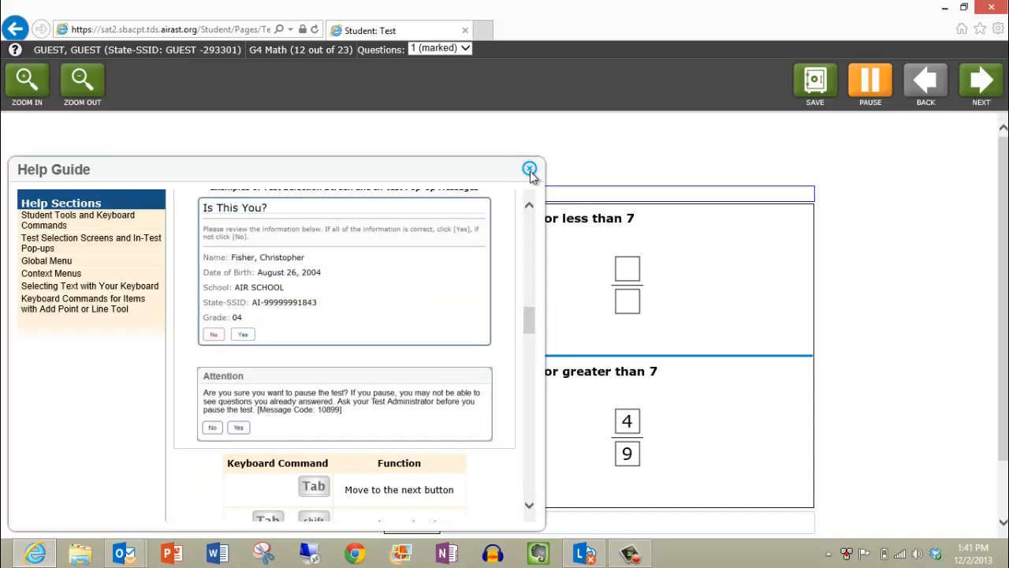
pyautogui.click(530, 168)
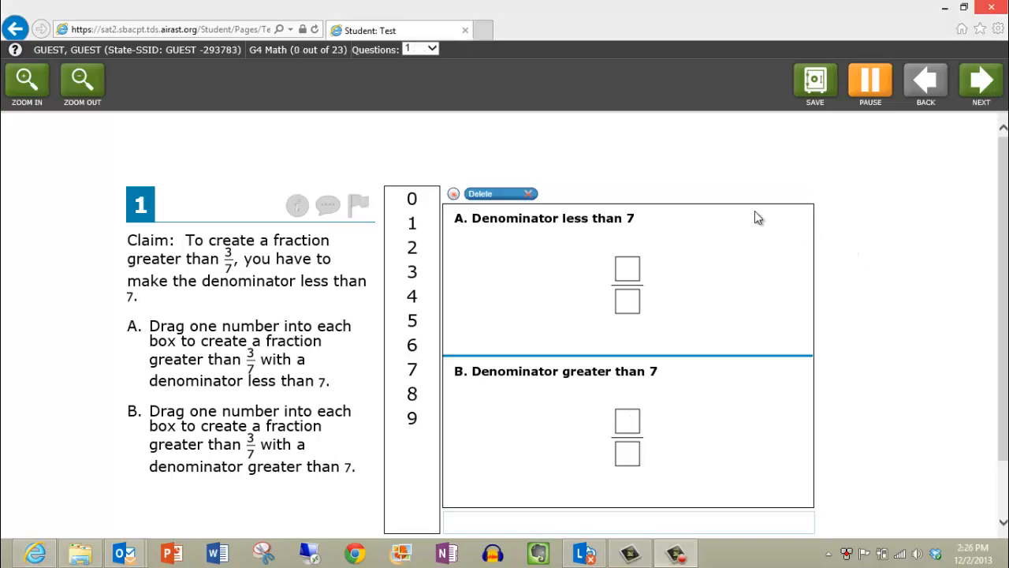
pyautogui.moveTo(417, 254)
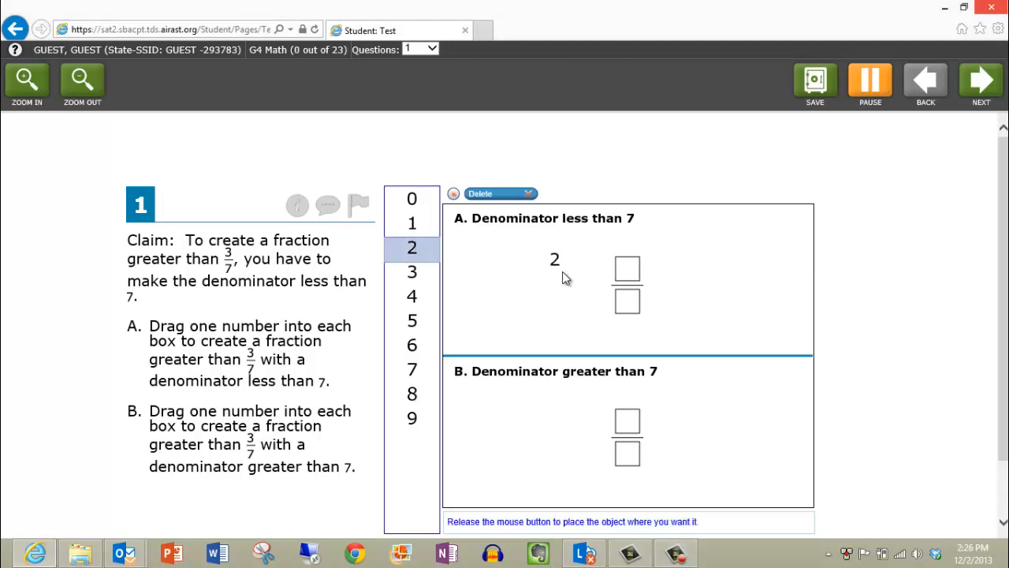
# Drag 2 and 4 into part A's fraction boxes, then advance to the next questions
pyautogui.moveTo(556, 259); pyautogui.dragTo(627, 268)
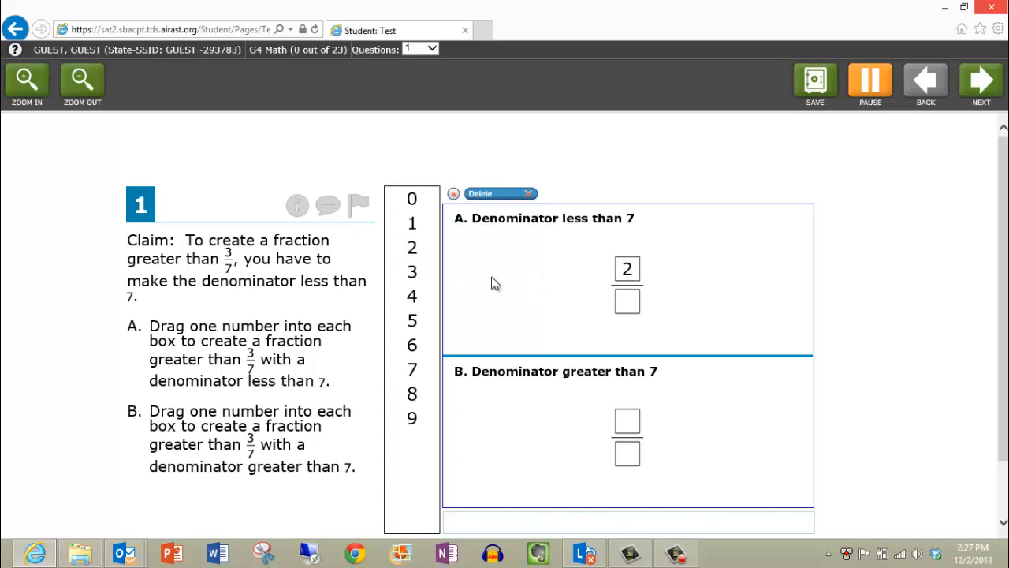
pyautogui.moveTo(417, 306)
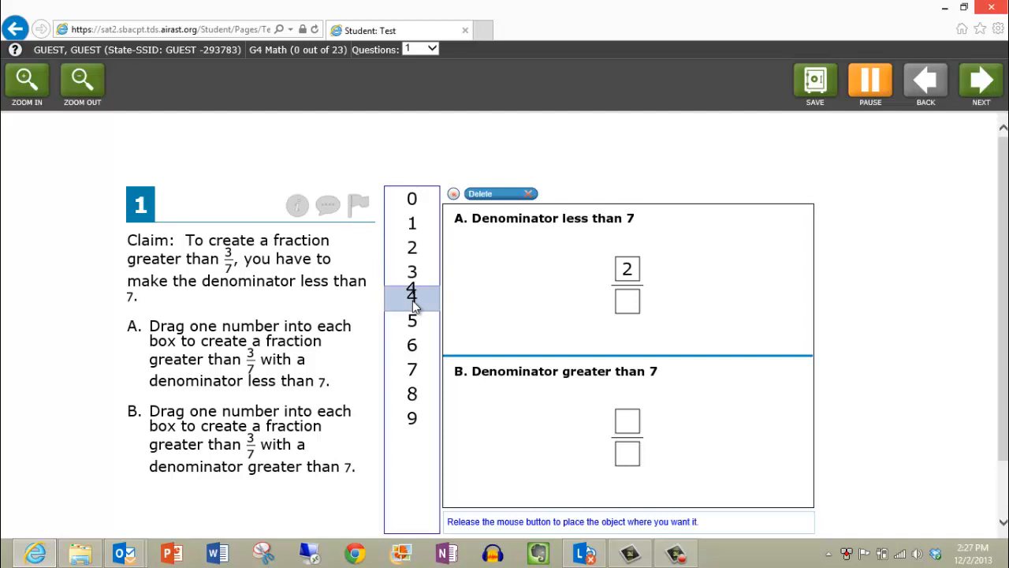
pyautogui.moveTo(412, 292); pyautogui.dragTo(628, 300)
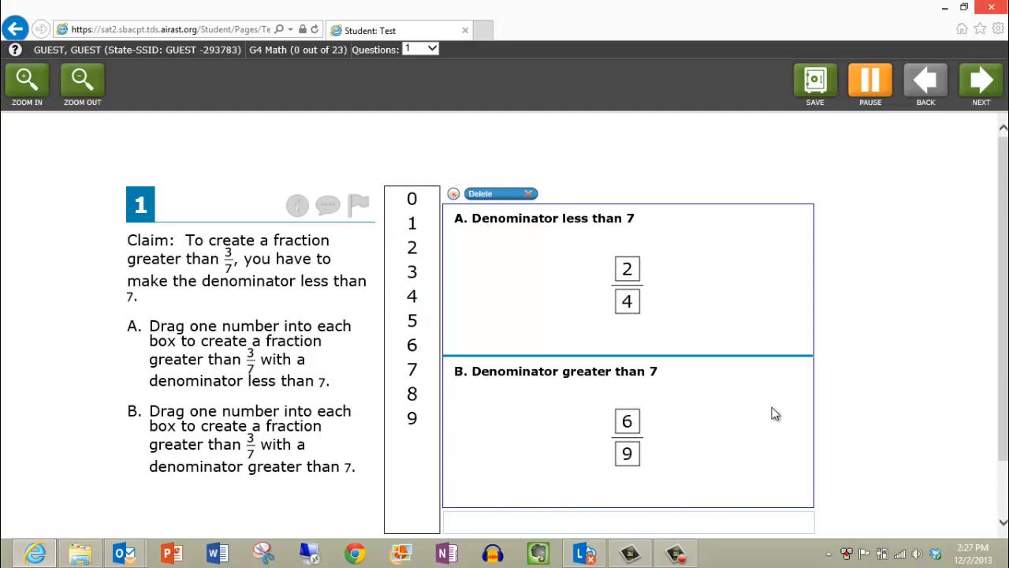
pyautogui.click(981, 82)
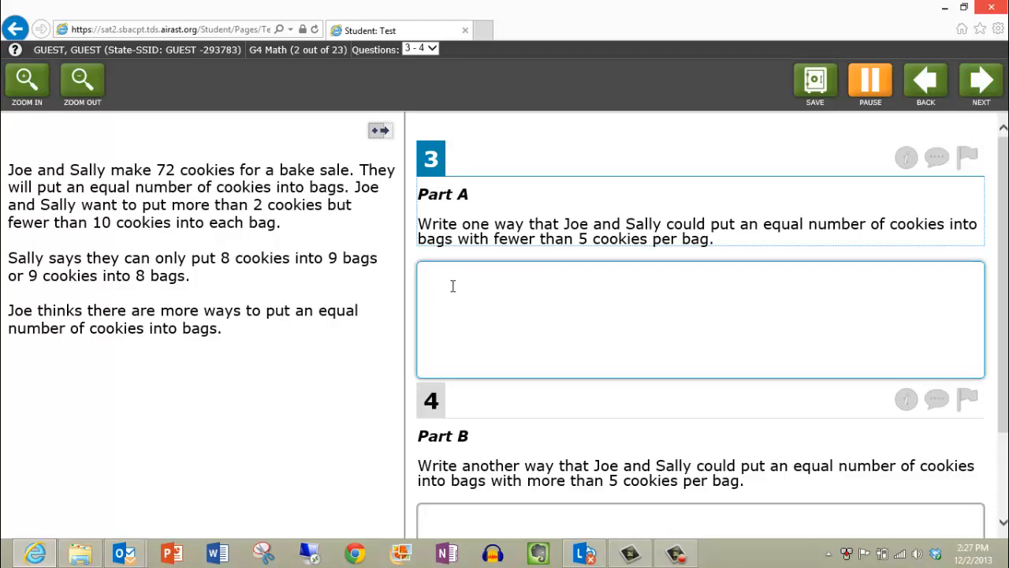
# Enter 'This is my answer' as the cookie-bag response
pyautogui.write('Thi')
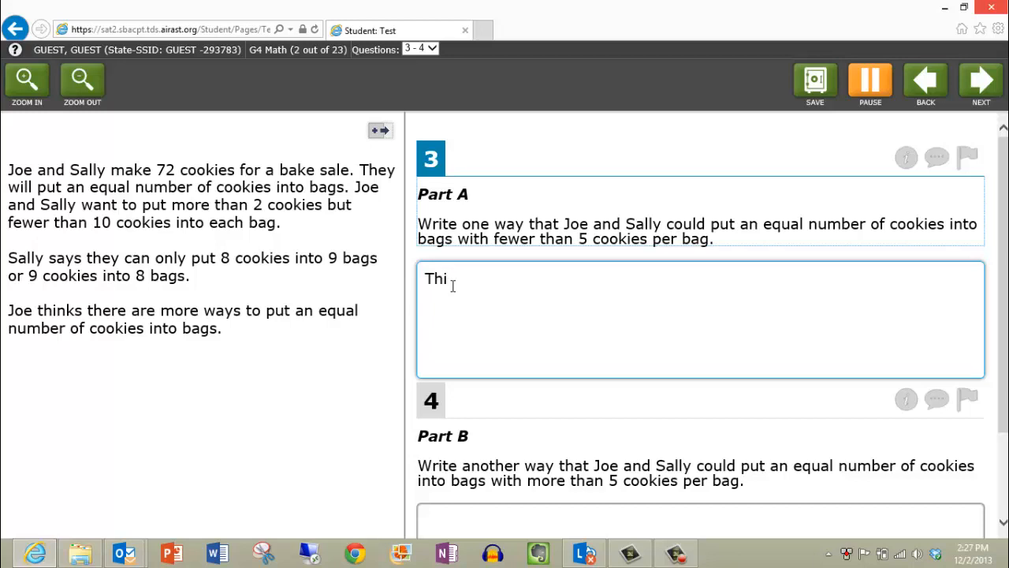
pyautogui.write('s is my')
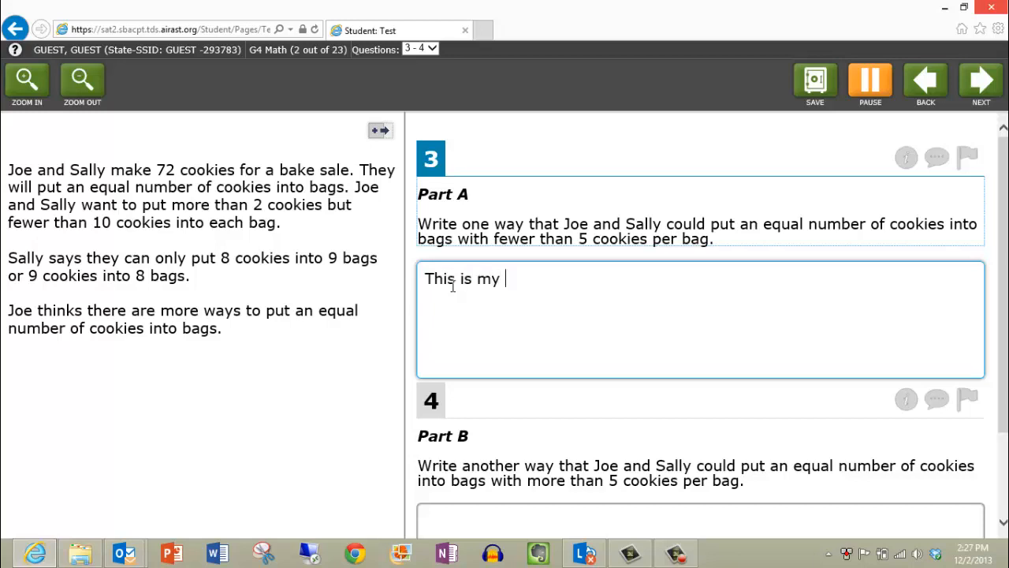
pyautogui.write('answer')
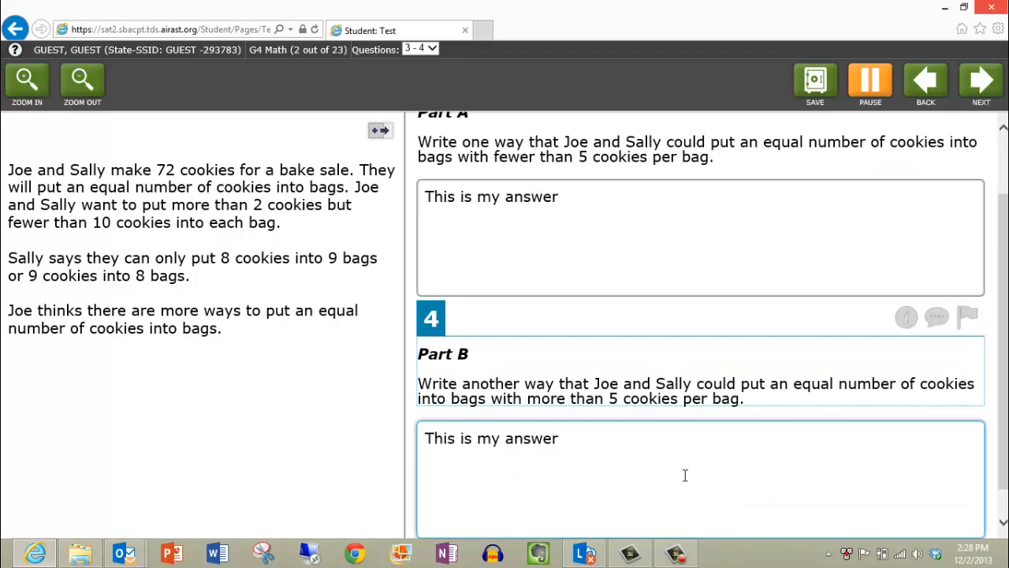
# Advance to question 6 and choose 7/8 inch as the tape length
pyautogui.click(981, 85)
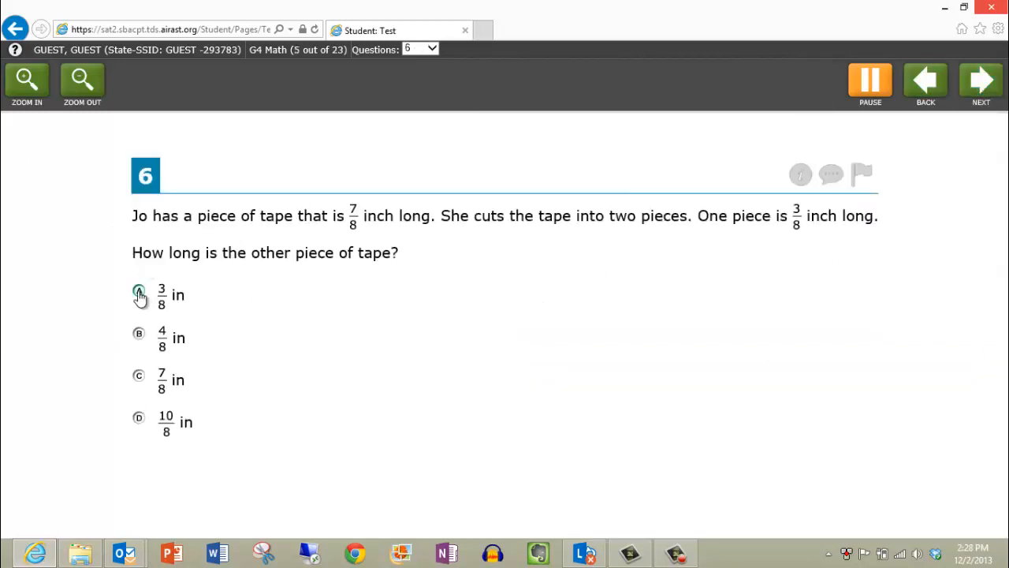
pyautogui.click(139, 291)
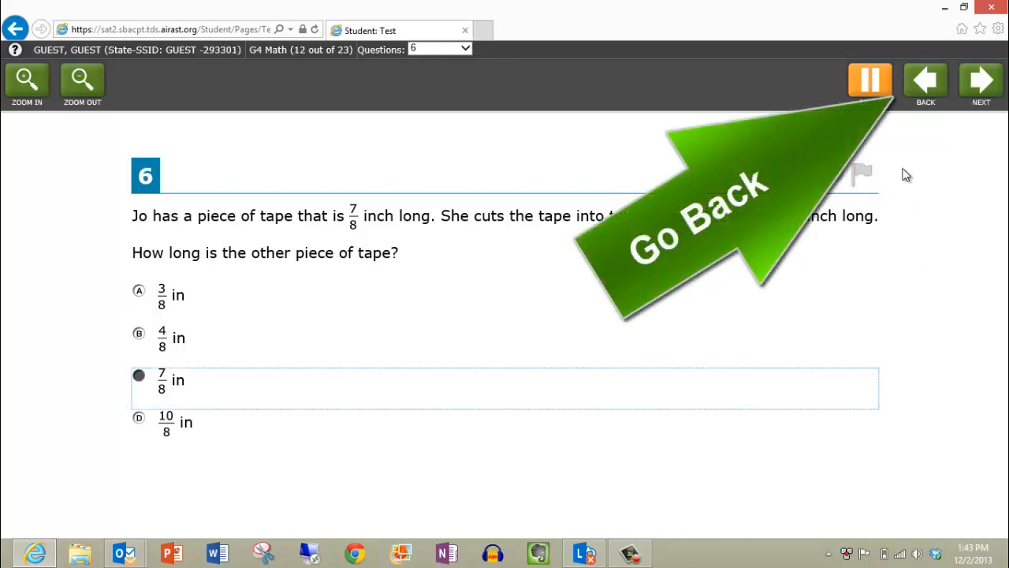
pyautogui.moveTo(926, 82)
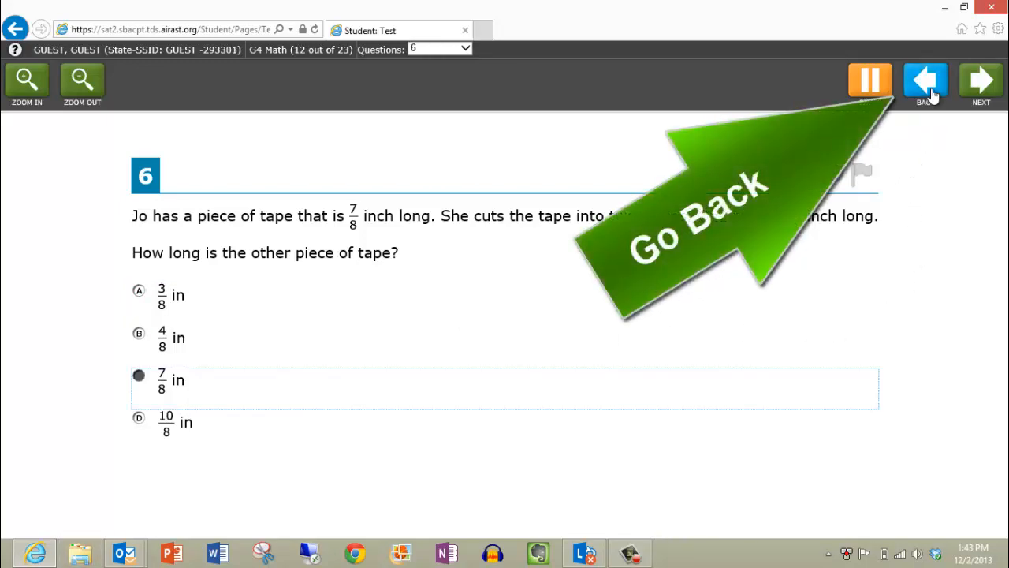
# Go back two pages to cookie questions 3–4 and bring up the Questions list
pyautogui.click(924, 82)
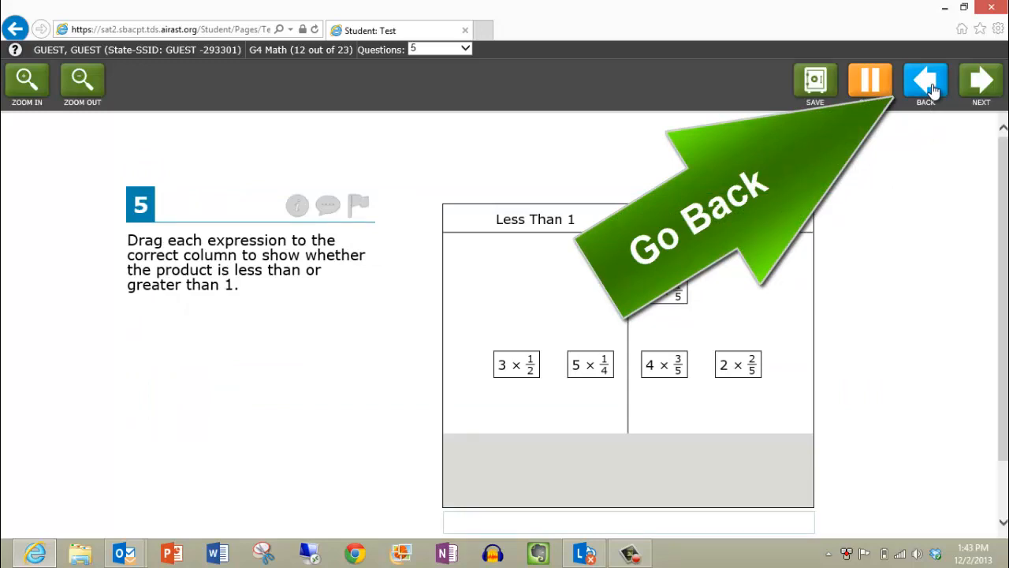
pyautogui.click(924, 82)
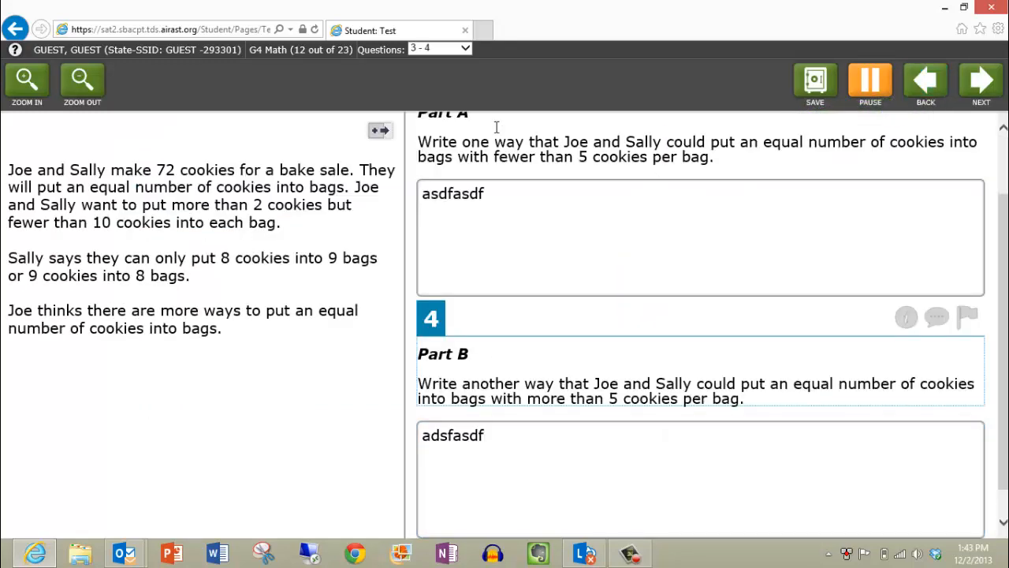
pyautogui.click(464, 47)
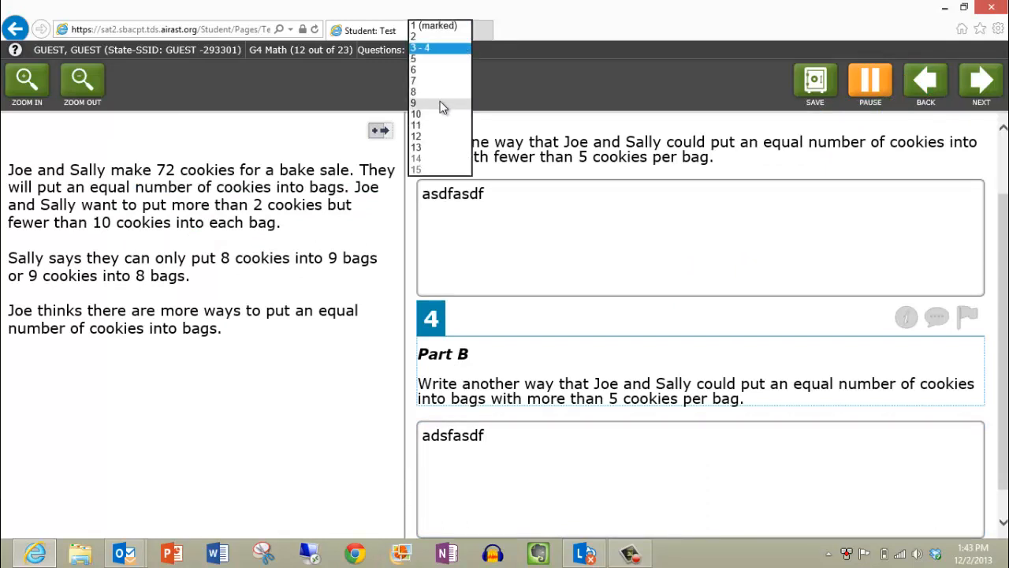
pyautogui.moveTo(432, 75)
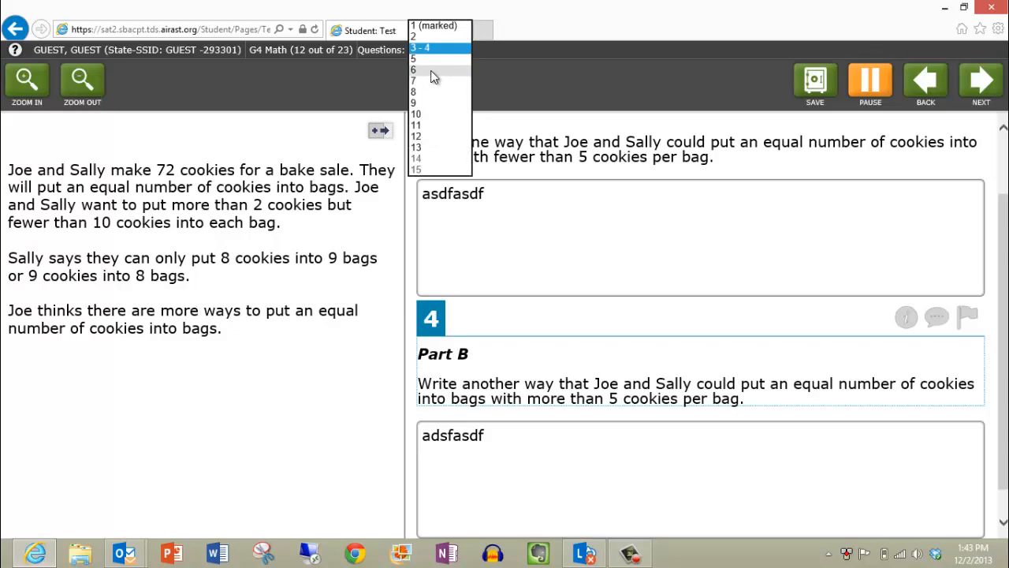